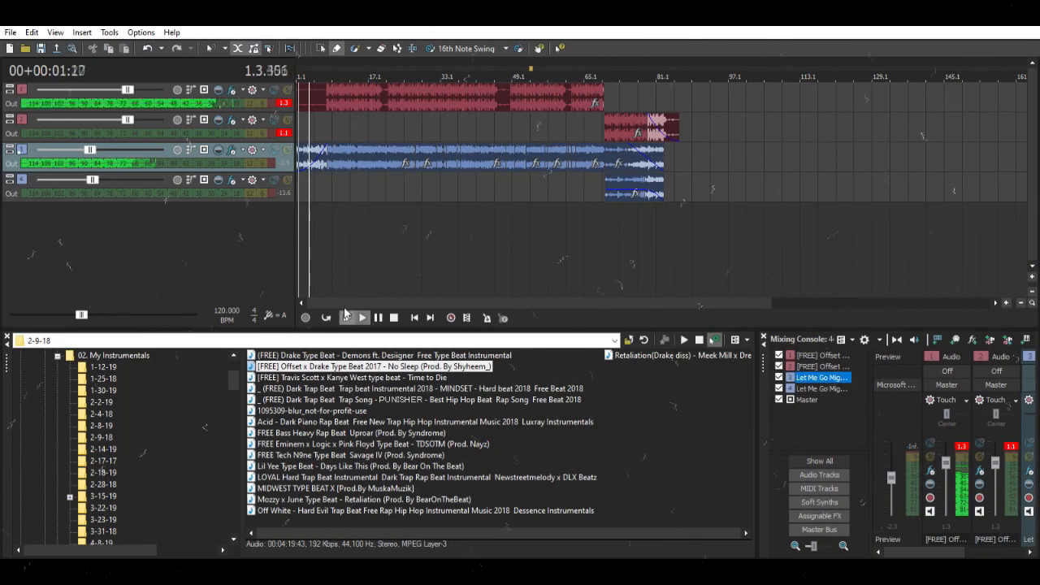
- Start playback of the four-track rap arrangement from the beginning, running to about bar 50
left_click(362, 318)
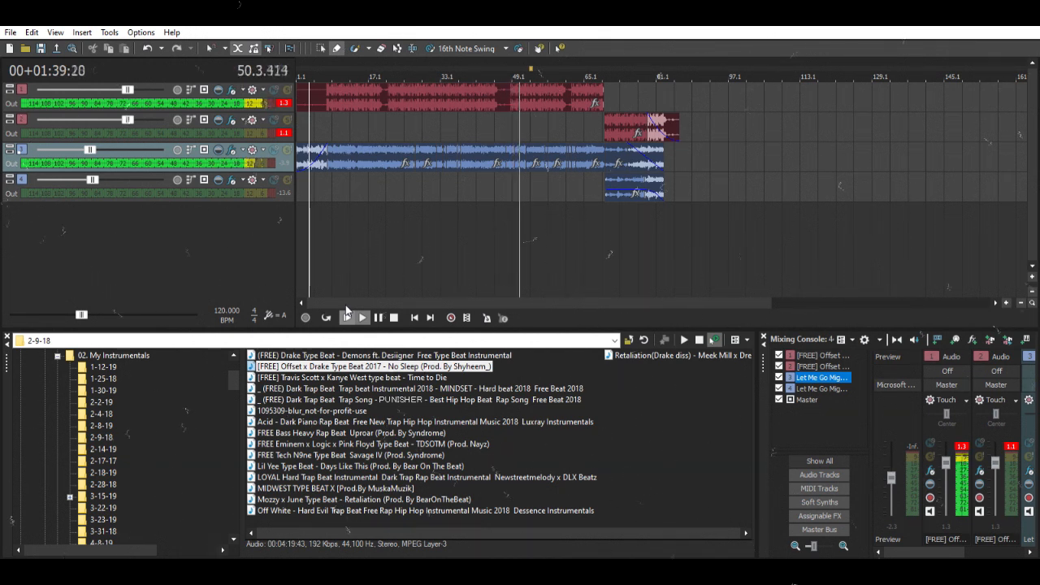
- Let playback run past bar 81 where the last clips end, stopping around 2:45
left_click(362, 318)
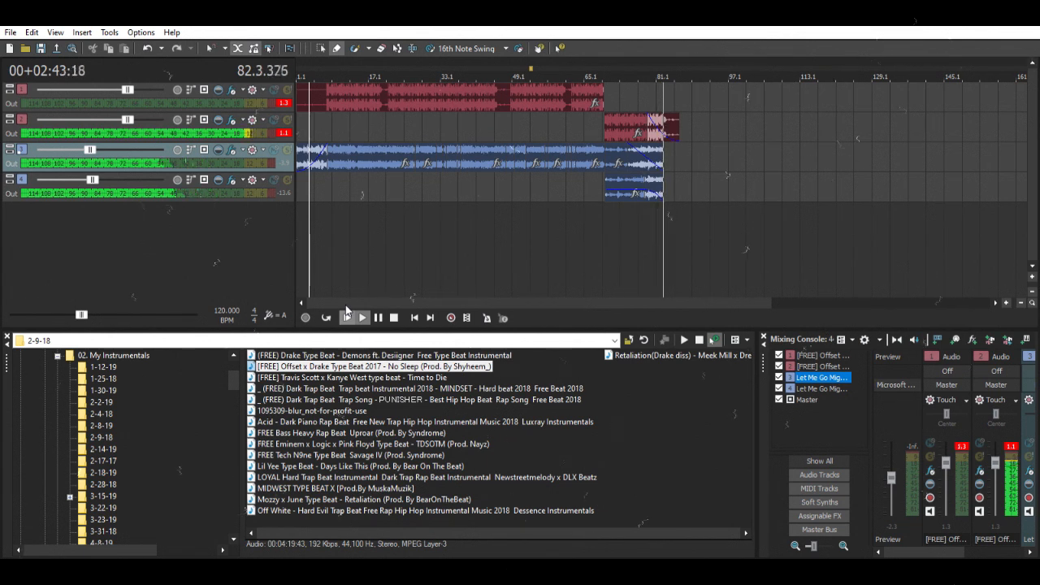
left_click(361, 317)
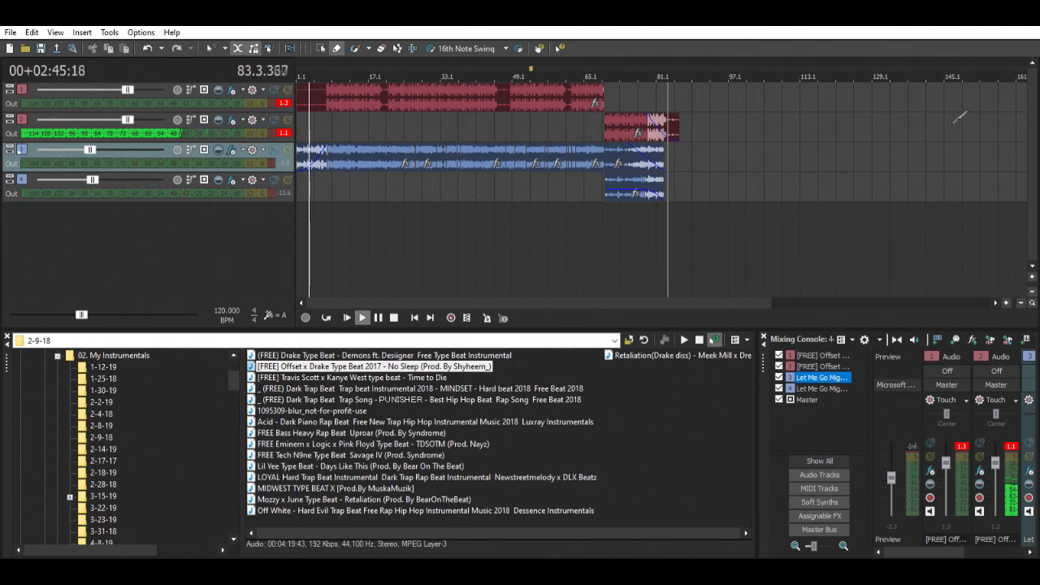